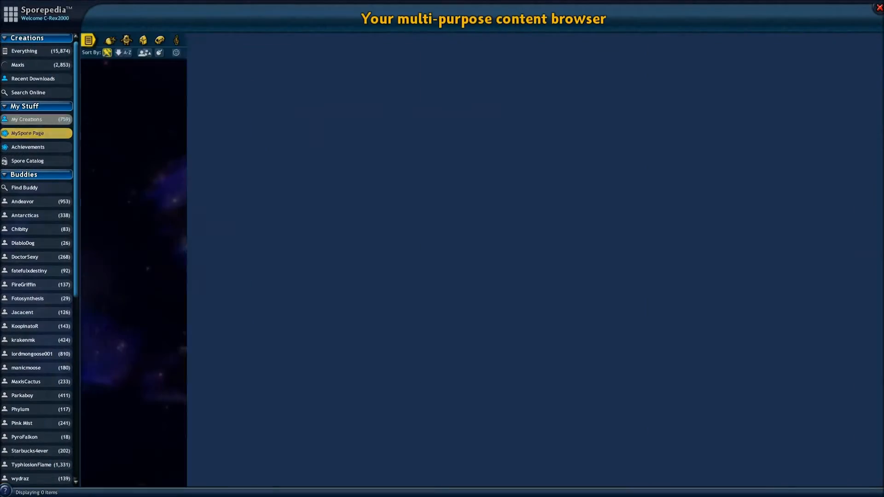
- Show My Creations in Sporepedia and open the Frump creature in the editor
{"action": "left_click", "coordinate": [26, 119]}
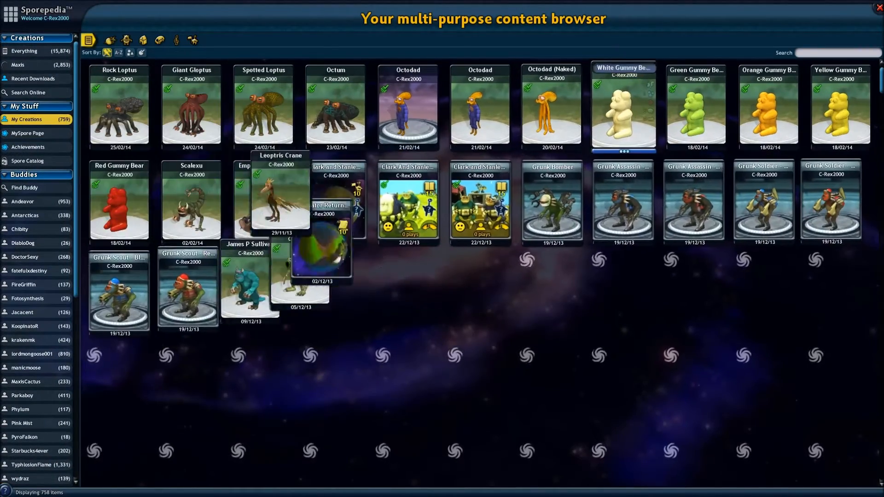
{"action": "scroll", "scroll_direction": "down", "scroll_amount": 3}
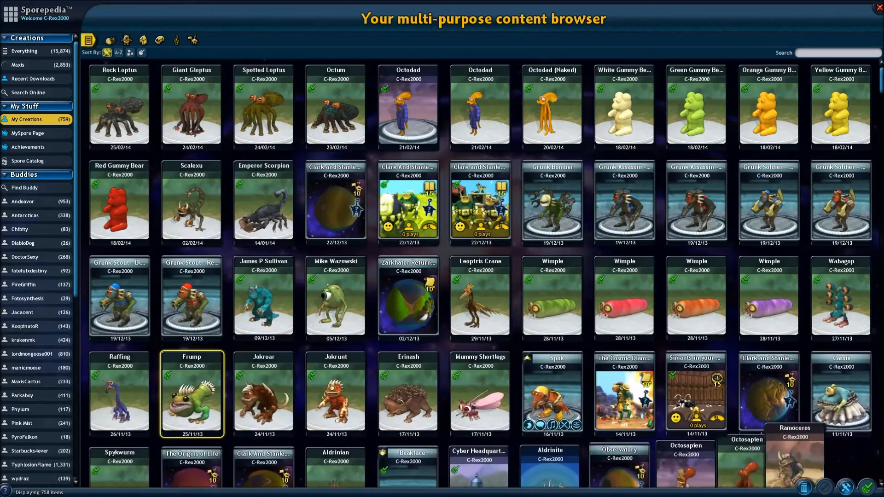
{"action": "double_click", "coordinate": [191, 392]}
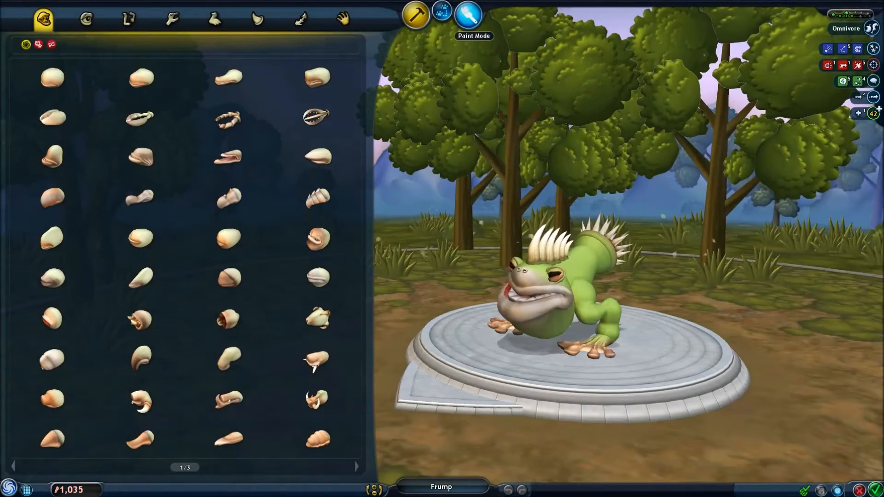
- Switch Frump's editor to Paint Mode
{"action": "left_click", "coordinate": [467, 14]}
{"action": "type", "text": "collada"}
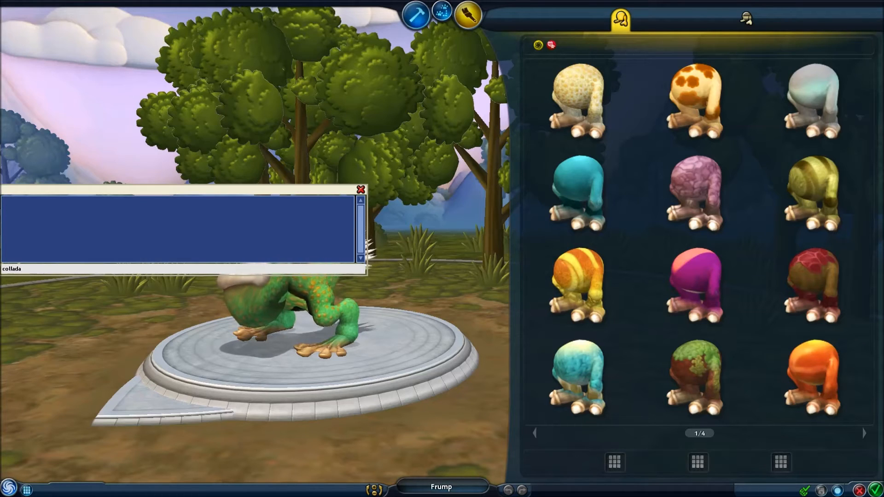
- Complete the console command as 'colladaexport' to write Frump.dae
{"action": "type", "text": "export"}
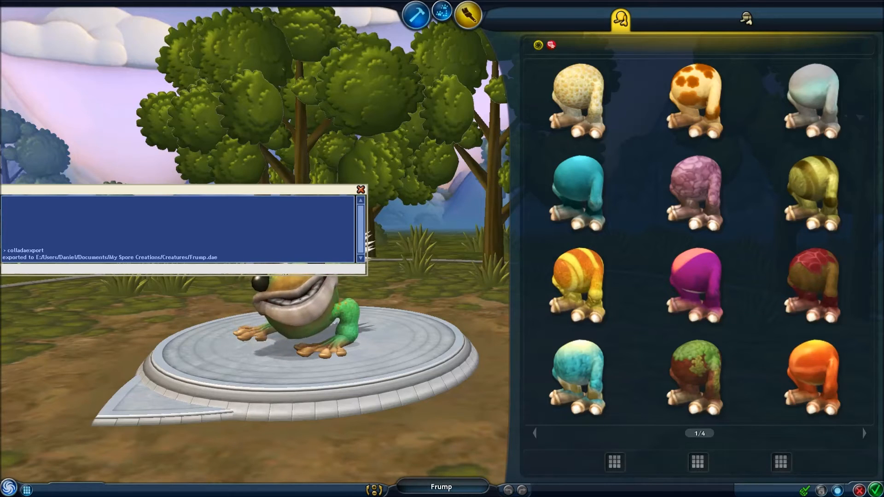
- Close the cheat console and bring up the editor's Options menu
{"action": "left_click", "coordinate": [360, 190]}
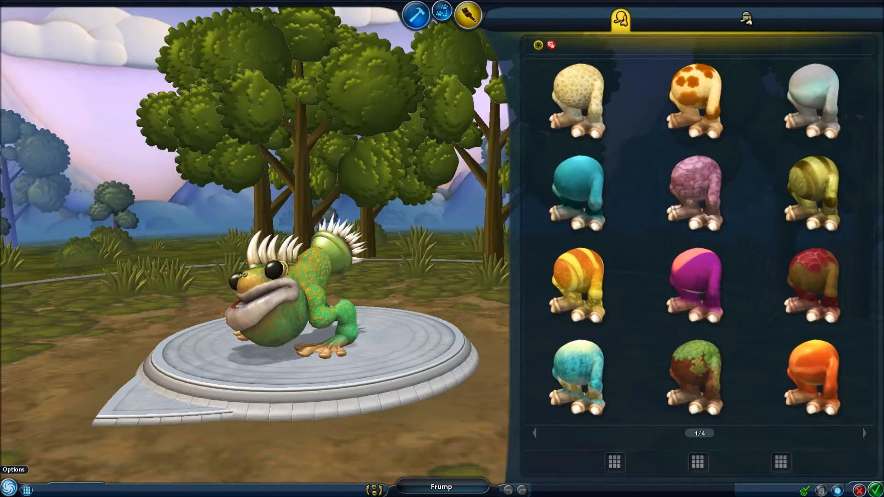
{"action": "left_click", "coordinate": [13, 470]}
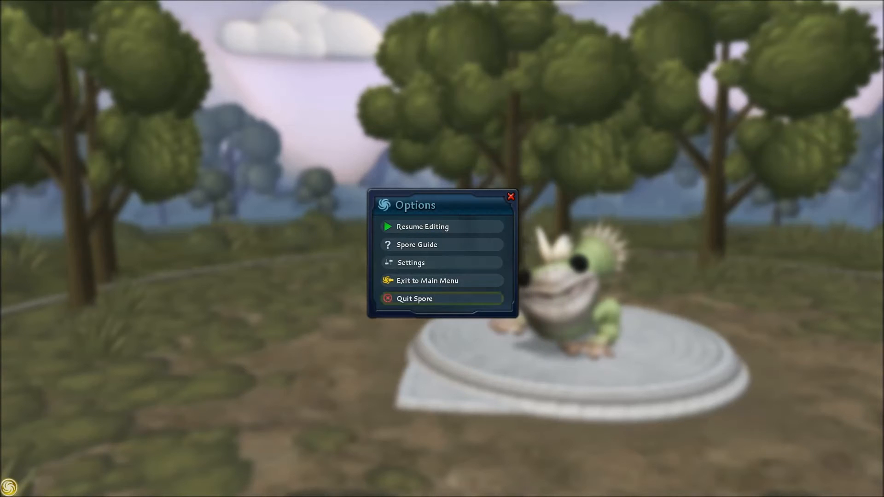
{"action": "mouse_move", "coordinate": [441, 298]}
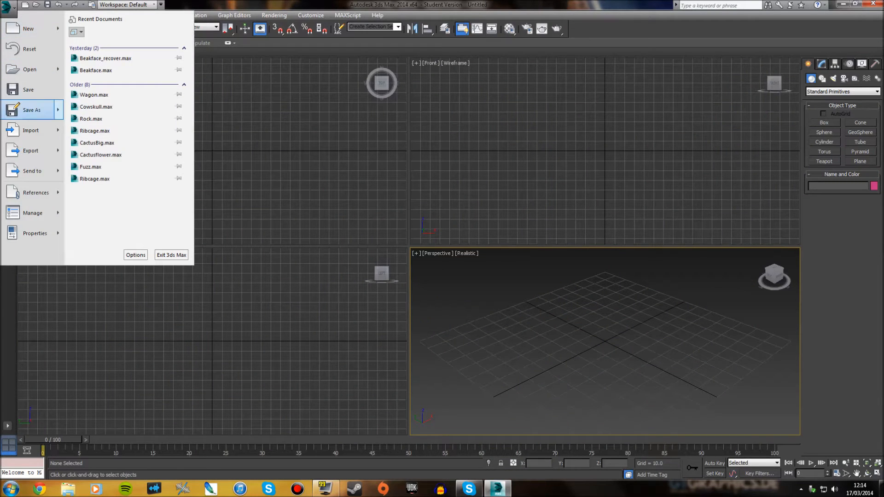
- Import Frump.dae from My Spore Creations > Creatures into 3ds Max
{"action": "left_click", "coordinate": [31, 130]}
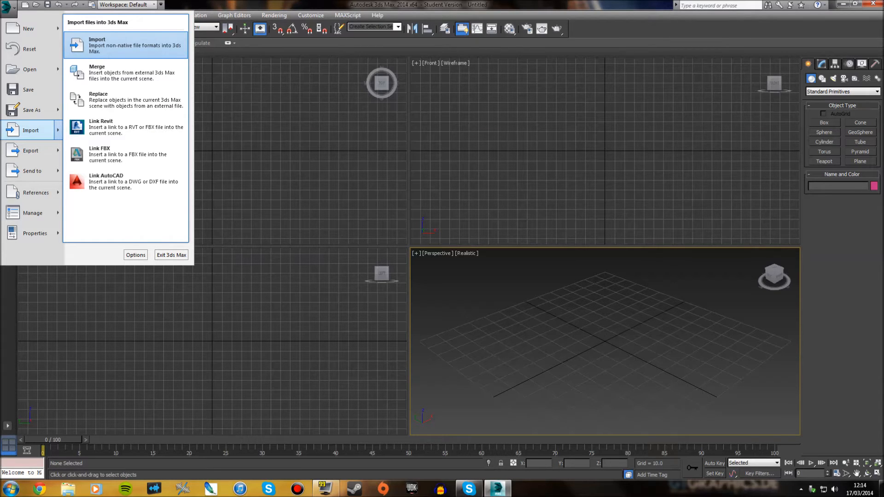
{"action": "left_click", "coordinate": [97, 45]}
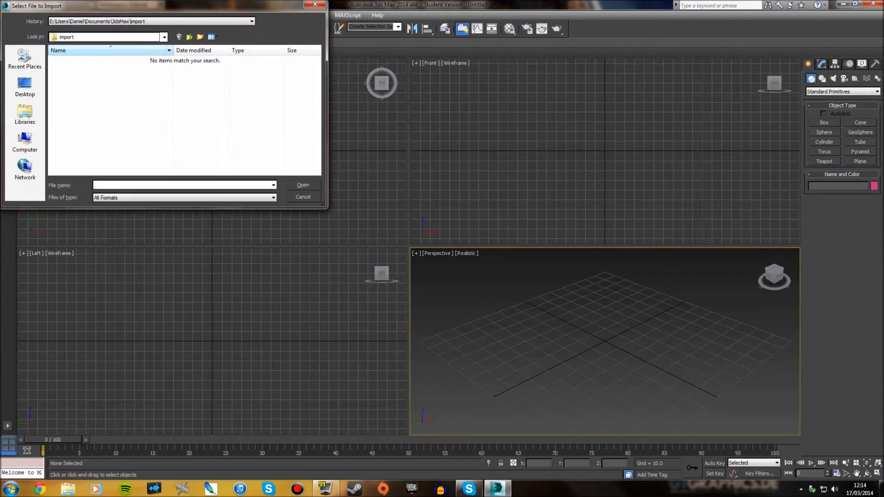
{"action": "left_click", "coordinate": [24, 141]}
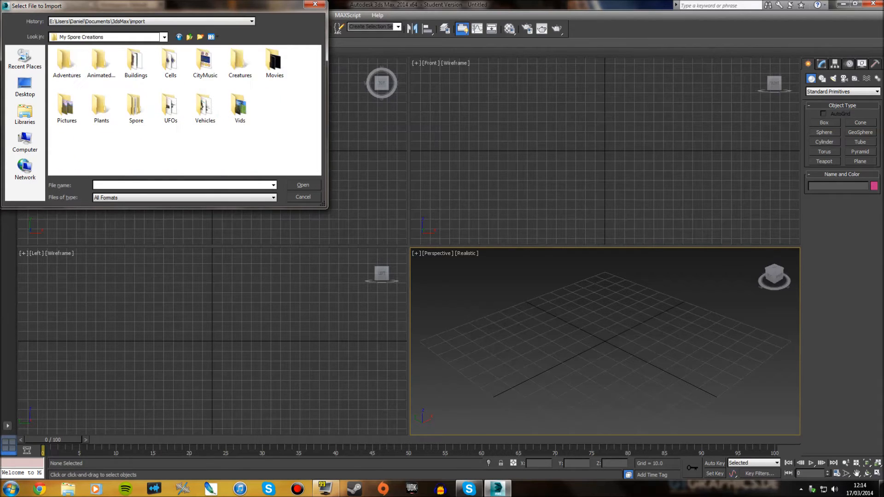
{"action": "double_click", "coordinate": [239, 63]}
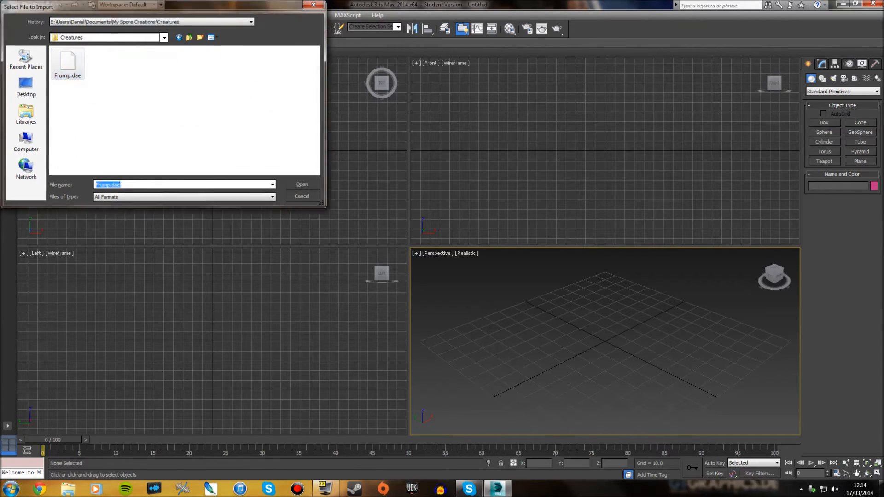
{"action": "left_click", "coordinate": [301, 185]}
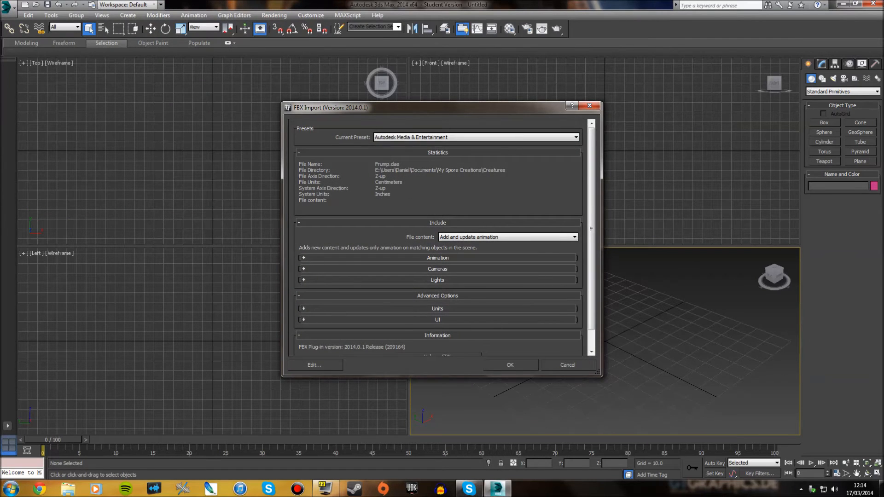
- Accept the FBX Import settings and dismiss the Warnings and Errors window
{"action": "left_click", "coordinate": [508, 365]}
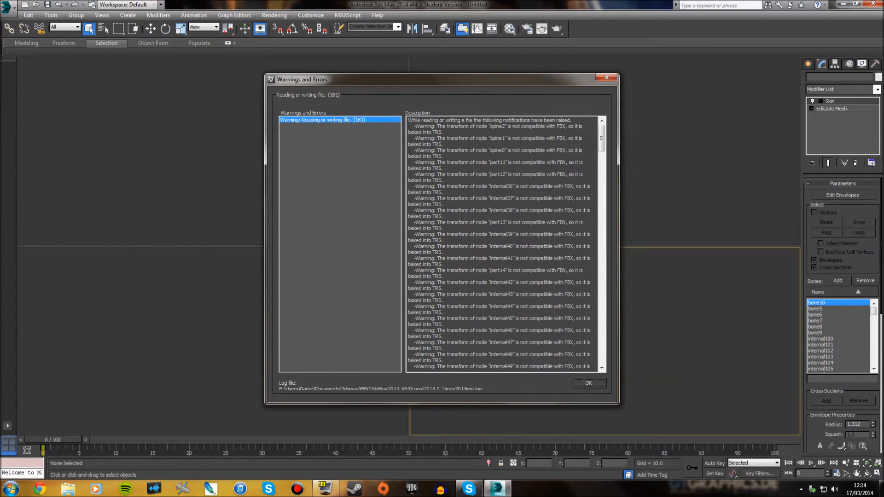
{"action": "left_click", "coordinate": [588, 384]}
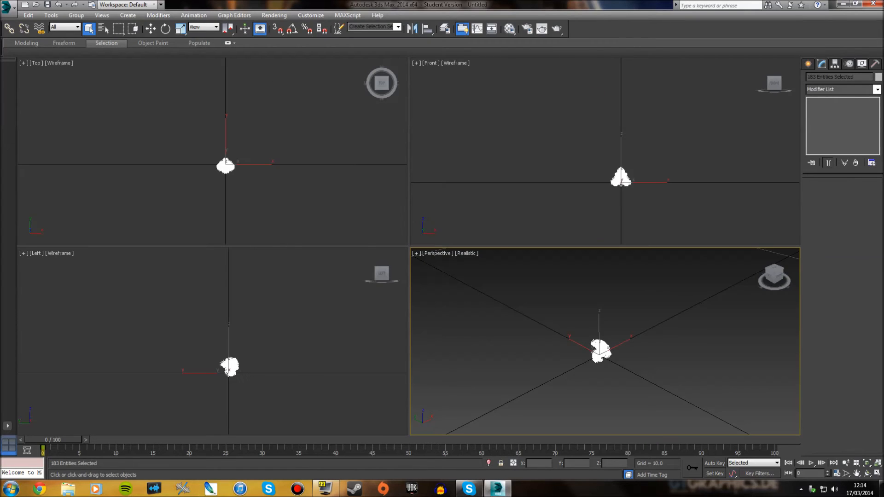